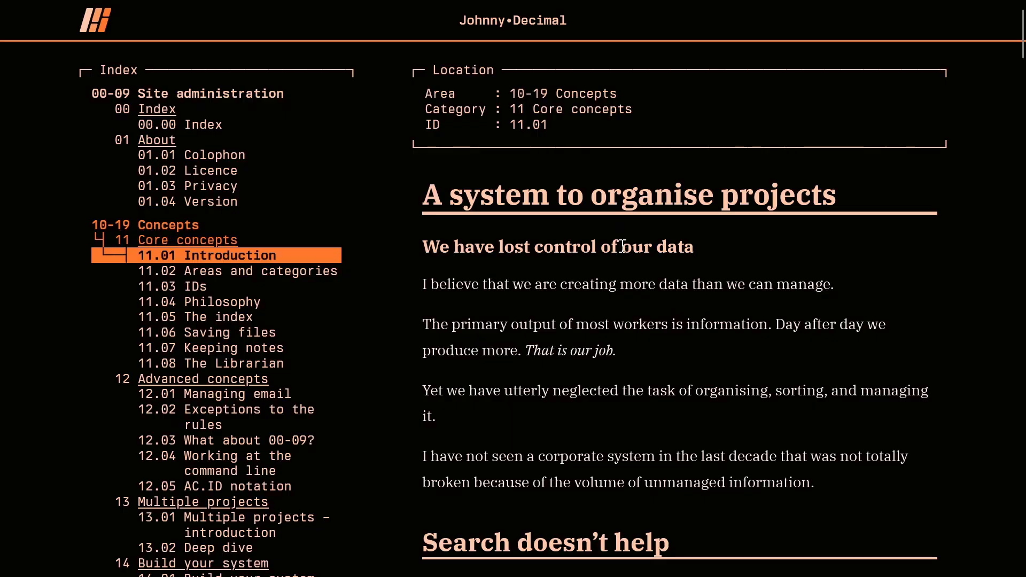
# Expand 20-29 School, 21 San Jose State University and 21.01 INFO 298 to reveal the index, Class One and Introduction notes.
pyautogui.scroll(-3)
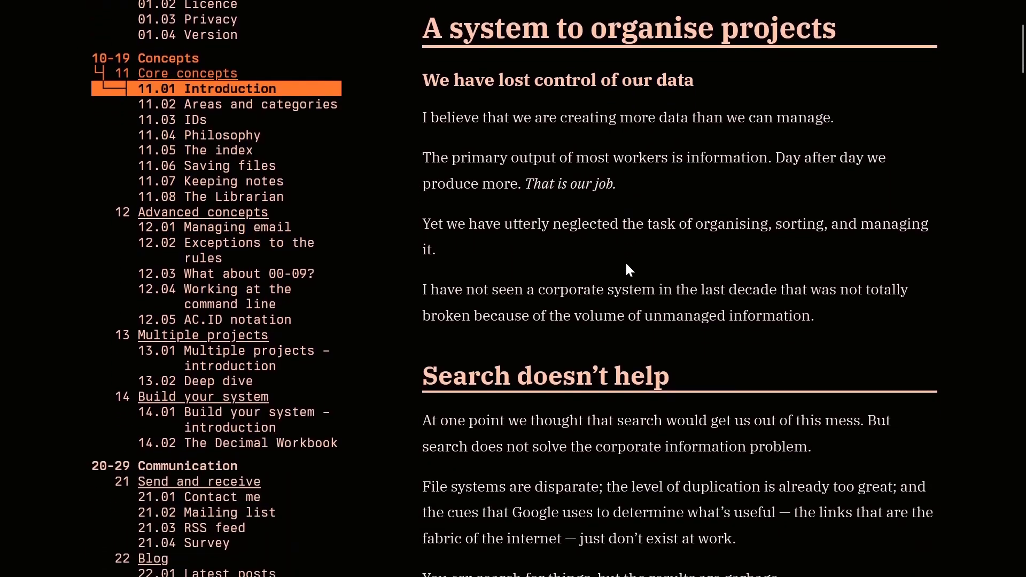
pyautogui.scroll(-3)
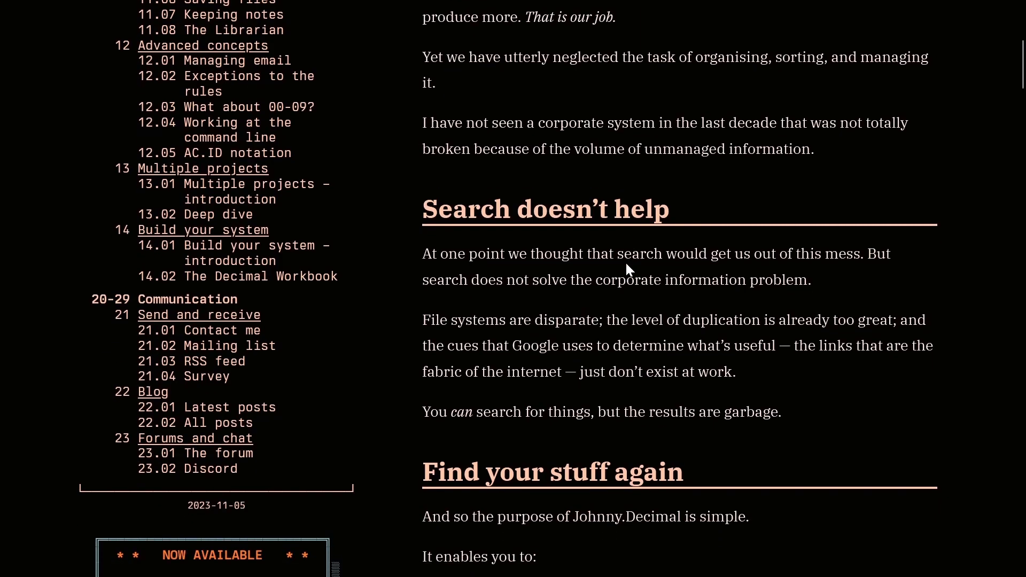
pyautogui.scroll(-3)
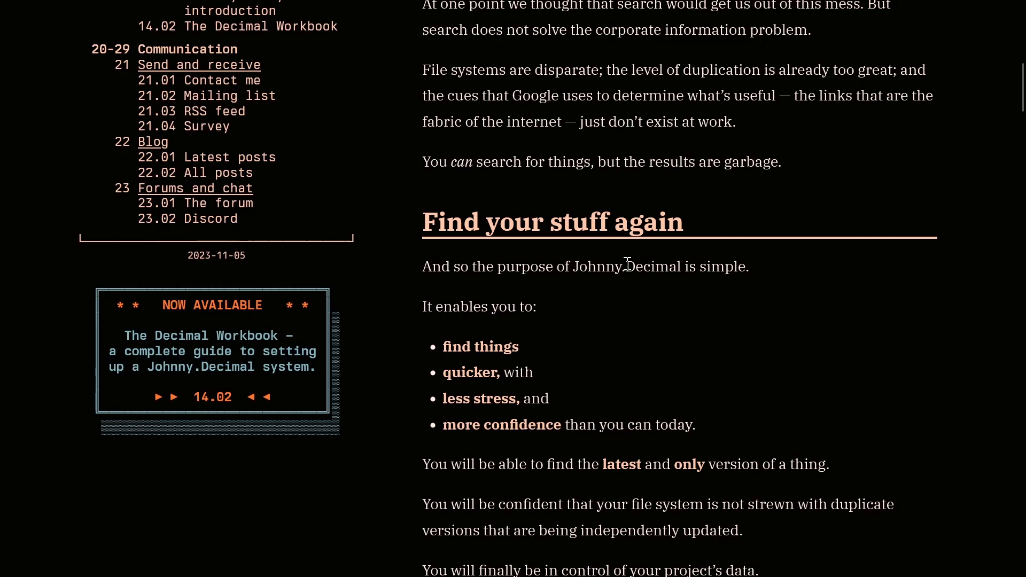
pyautogui.scroll(-3)
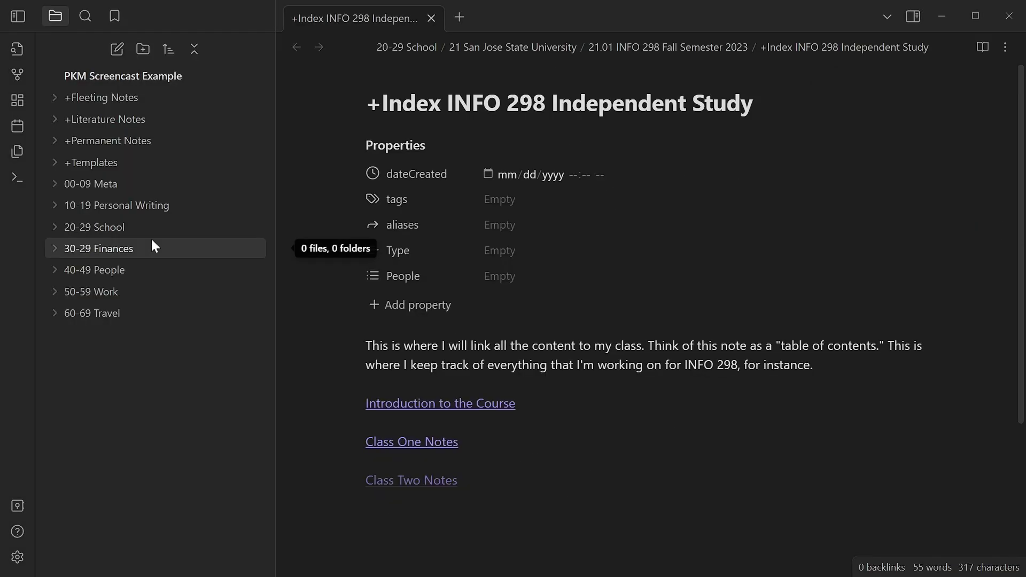
pyautogui.moveTo(109, 256)
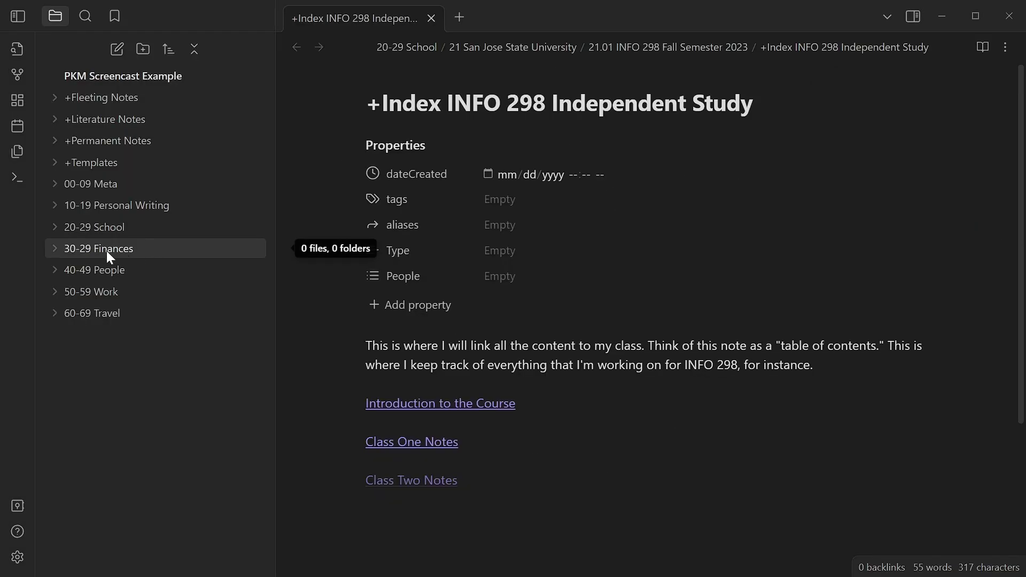
pyautogui.moveTo(92, 314)
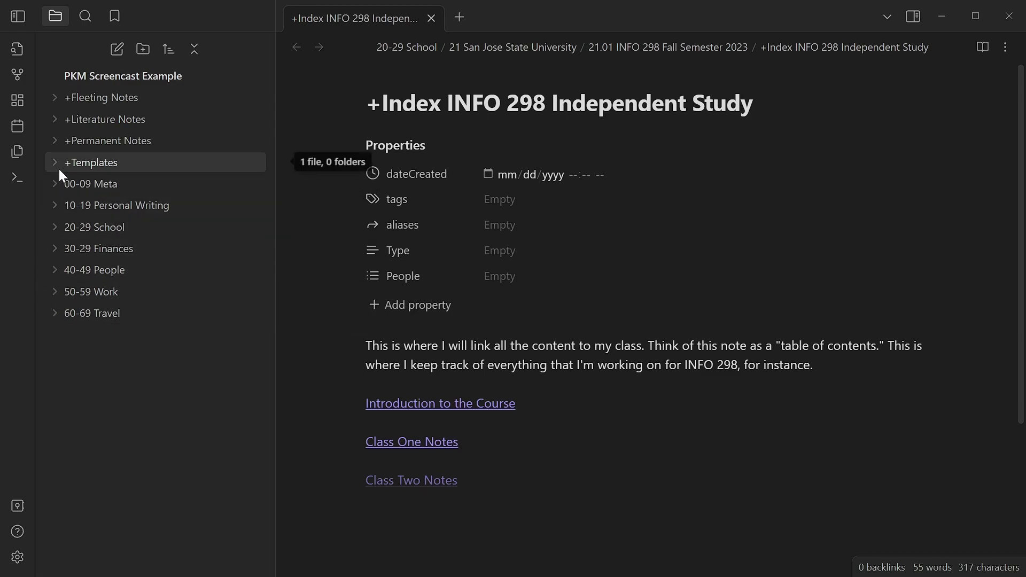
pyautogui.moveTo(104, 119)
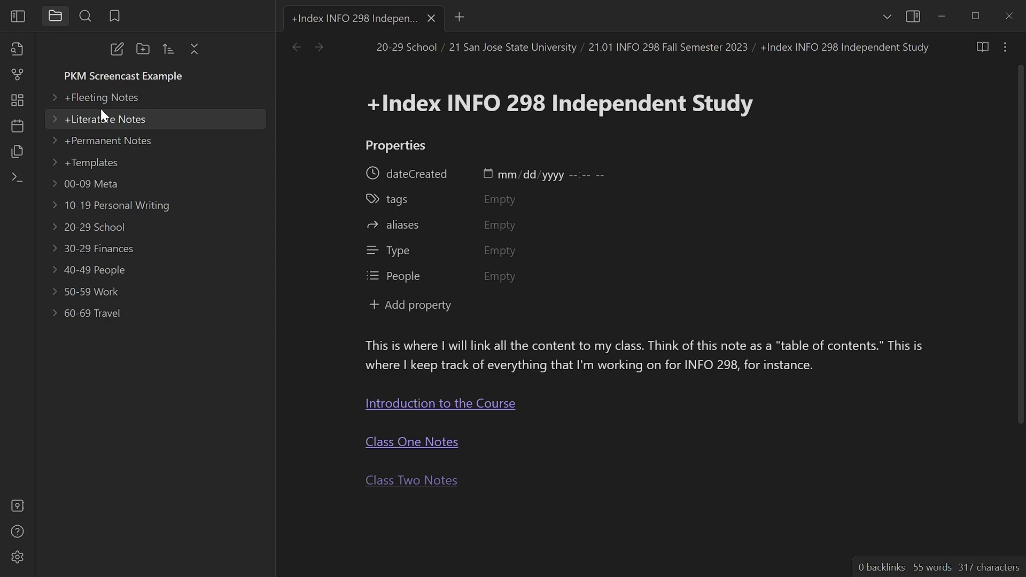
pyautogui.moveTo(117, 205)
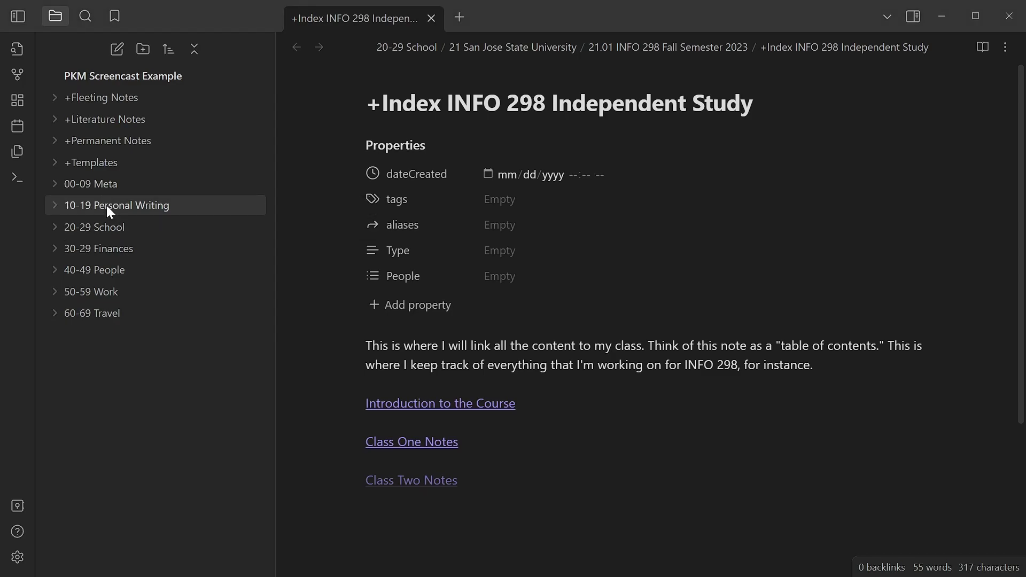
pyautogui.moveTo(118, 205)
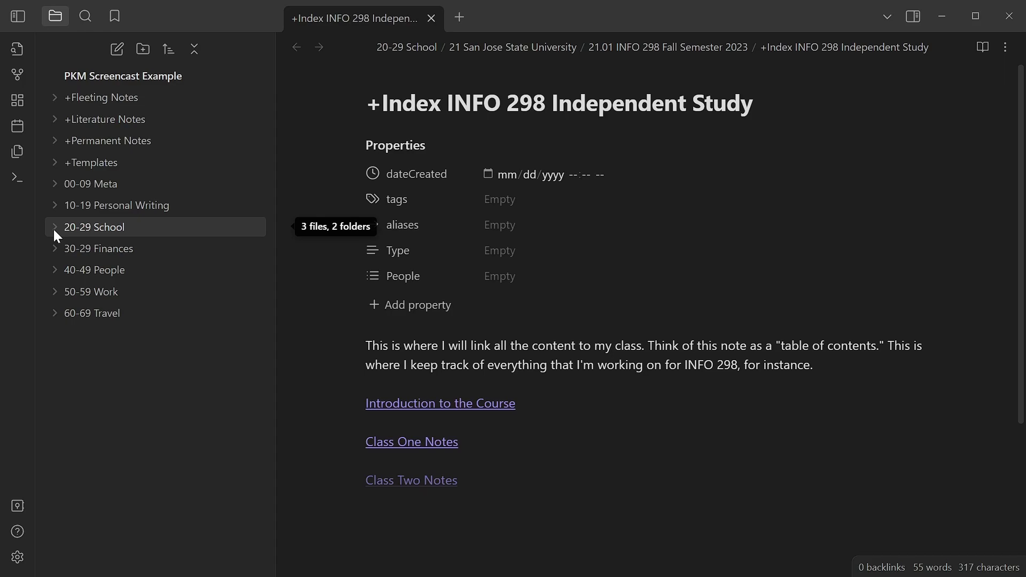
pyautogui.click(94, 227)
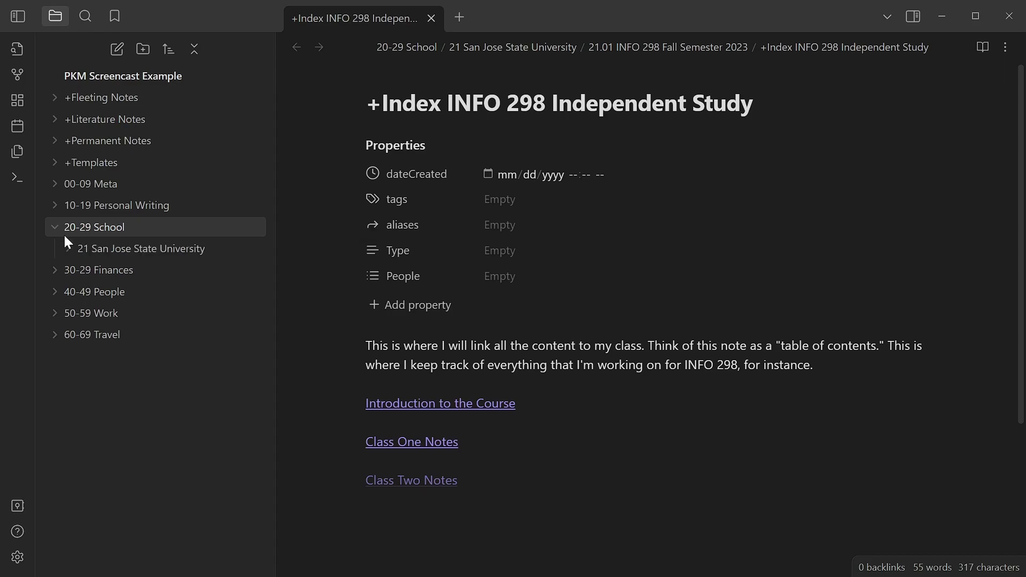
pyautogui.click(67, 249)
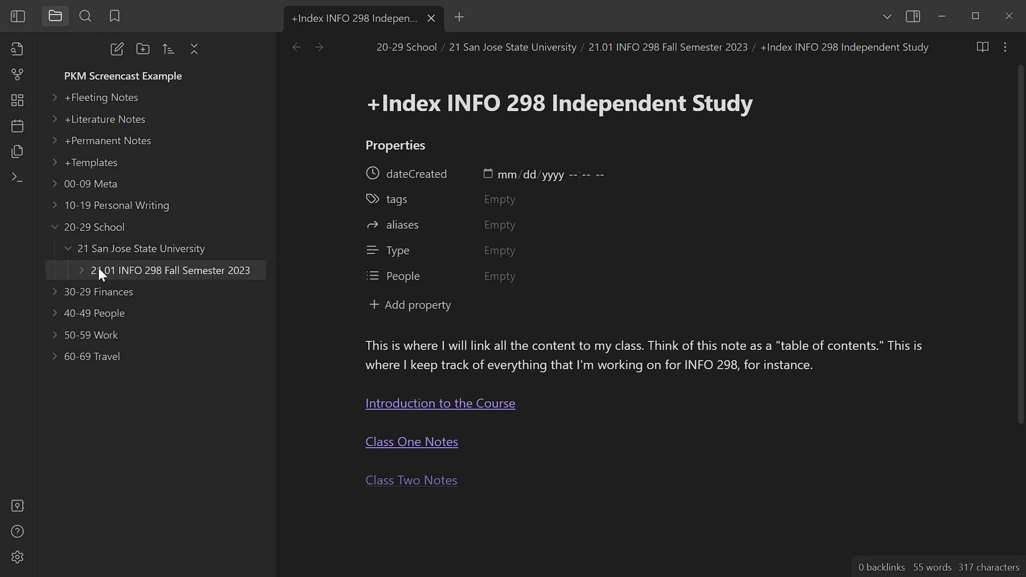
pyautogui.moveTo(173, 270)
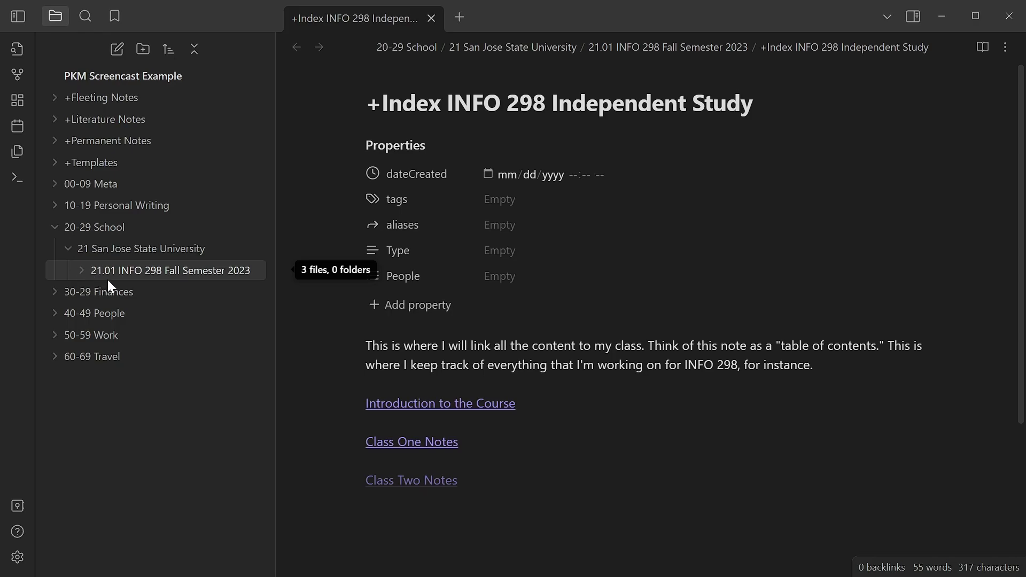
pyautogui.click(176, 270)
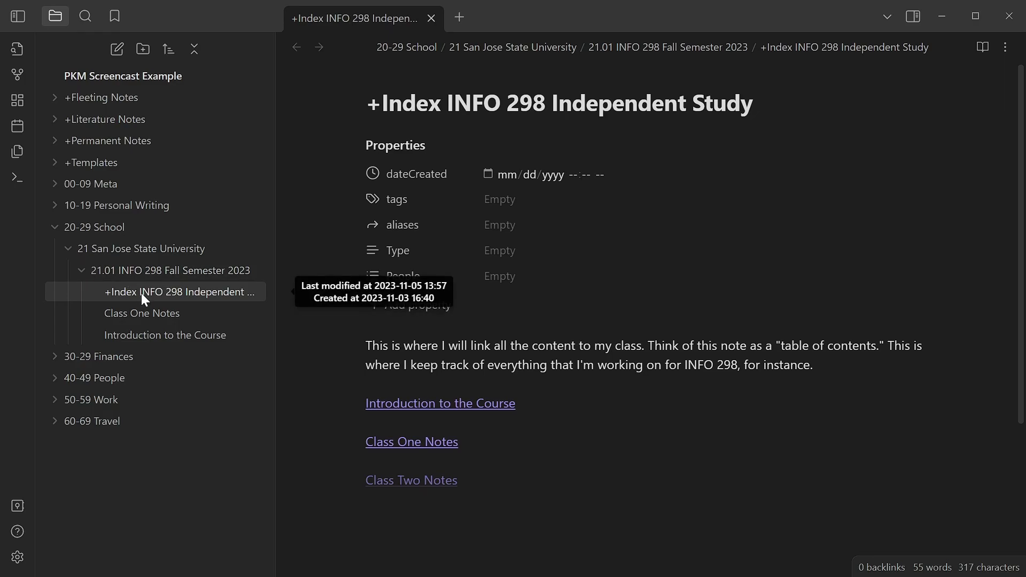
pyautogui.moveTo(554, 326)
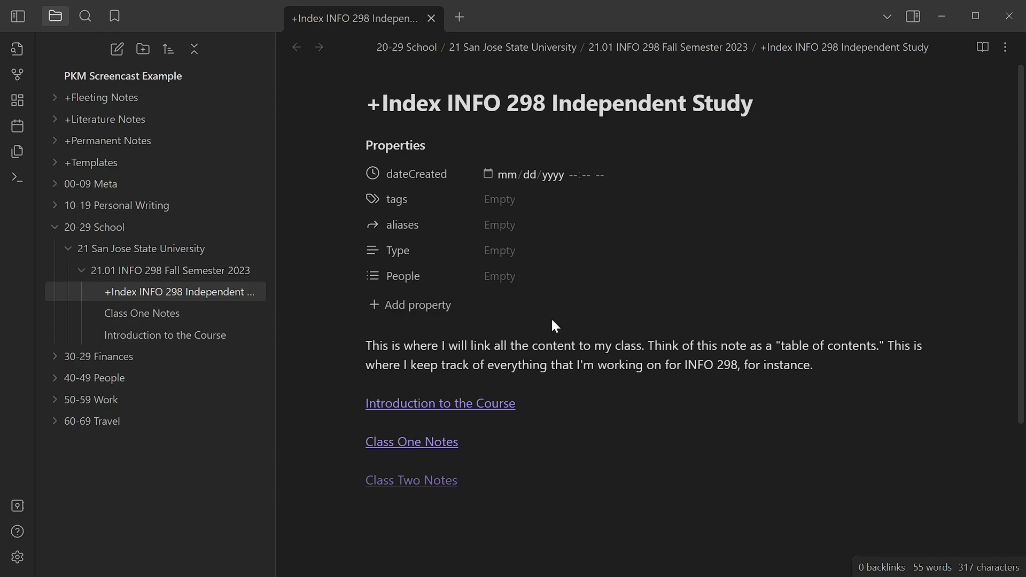
pyautogui.moveTo(558, 336)
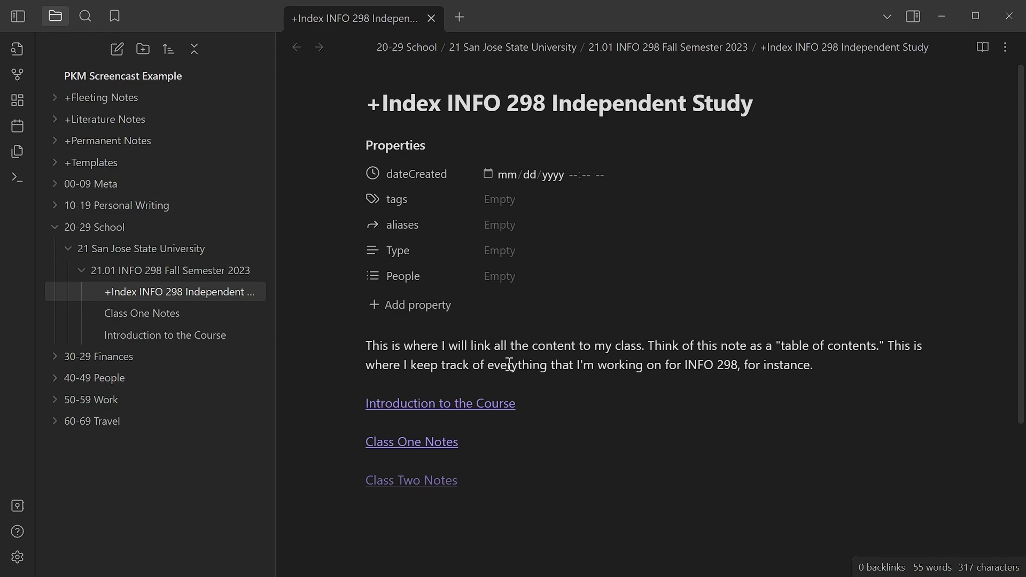
pyautogui.moveTo(438, 103)
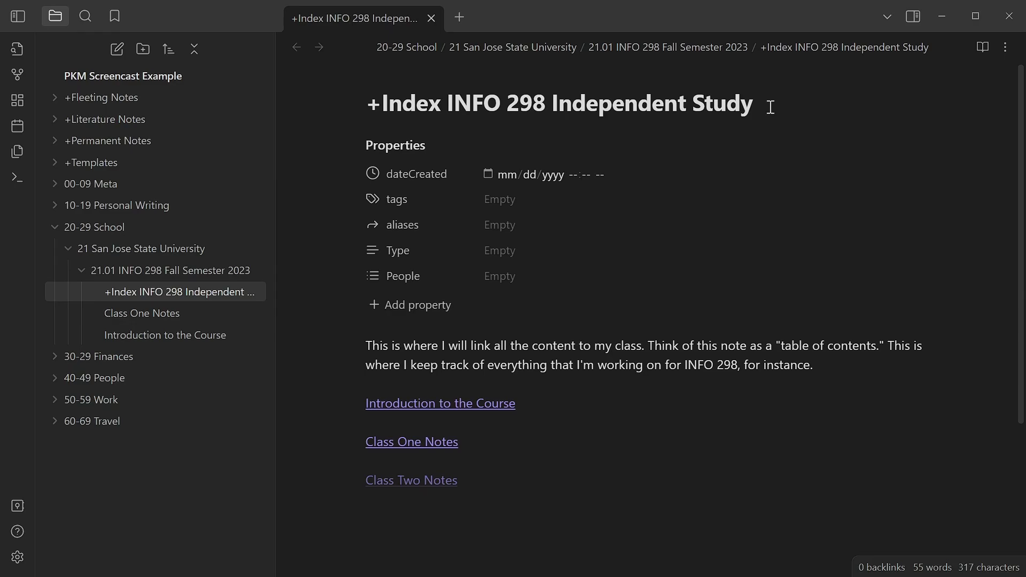
pyautogui.scroll(-3)
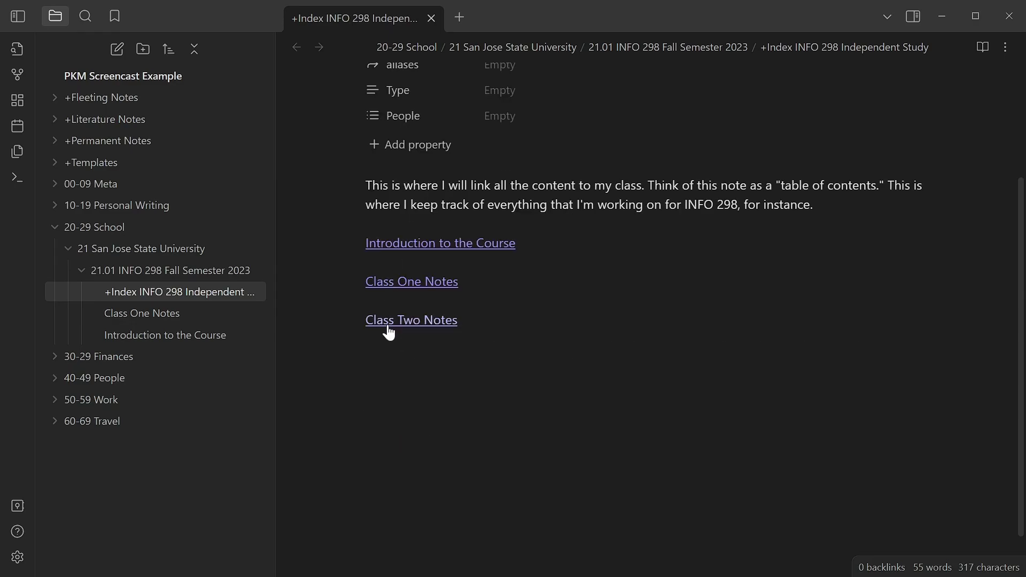
pyautogui.moveTo(398, 330)
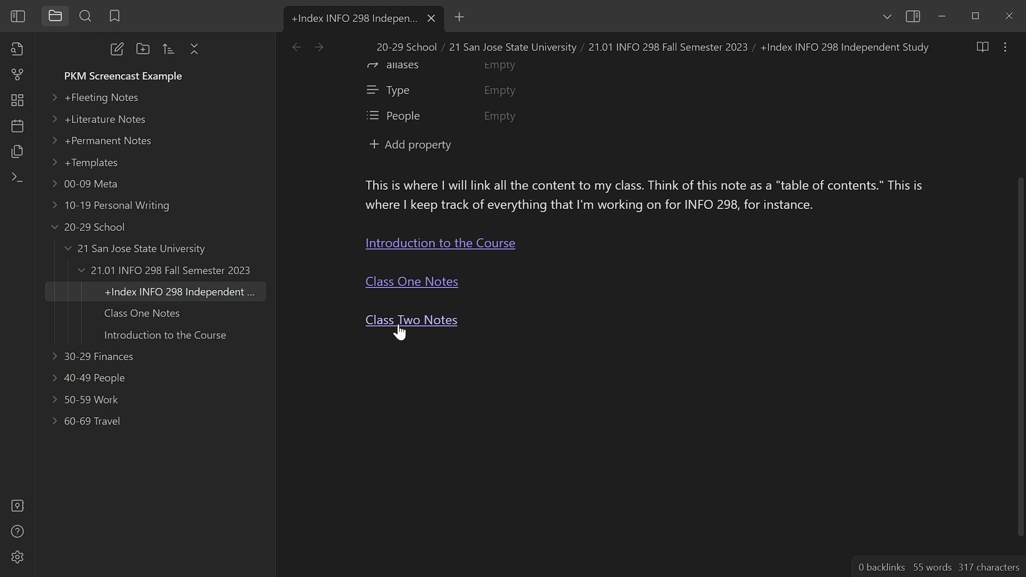
pyautogui.moveTo(418, 330)
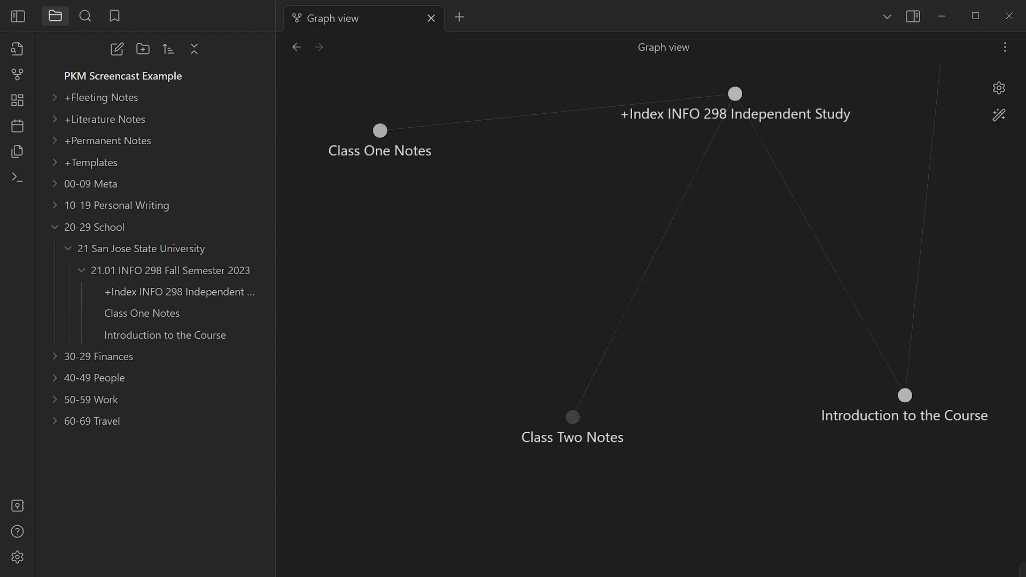
pyautogui.moveTo(570, 416)
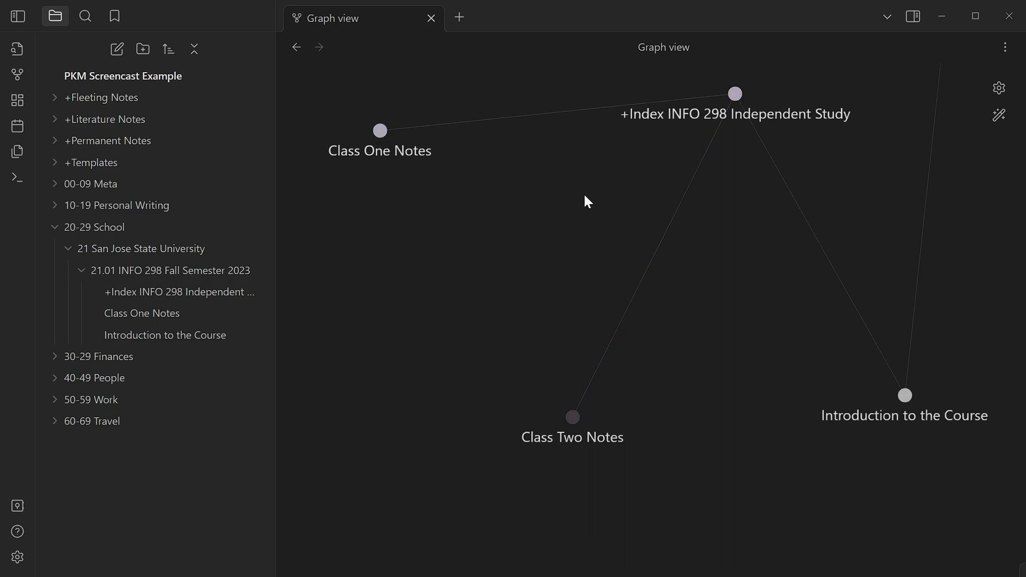
pyautogui.moveTo(554, 275)
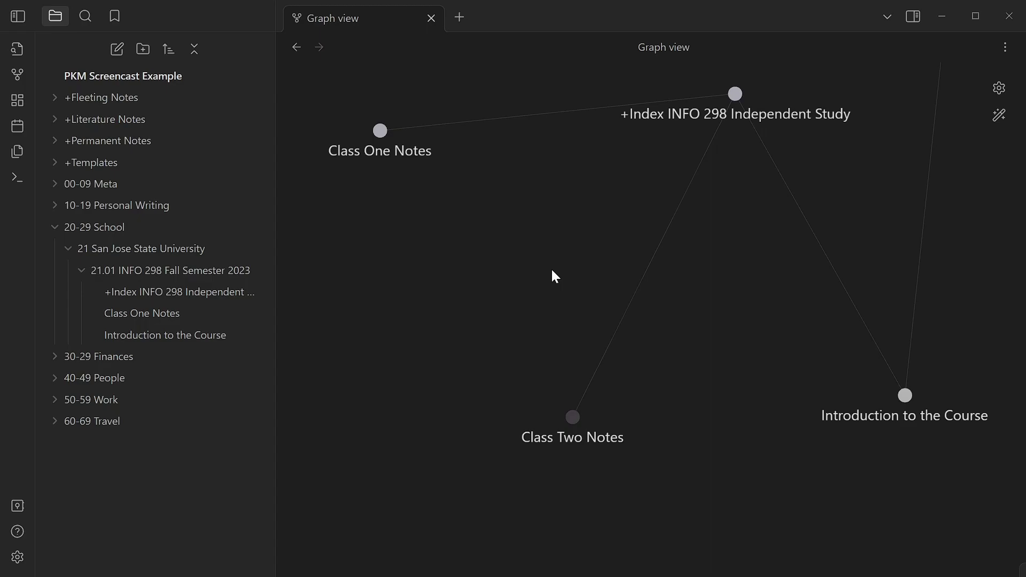
# Open the literature note 'Ipsum, Lorem_Book Title_2011' from the graph of linked notes.
pyautogui.click(904, 394)
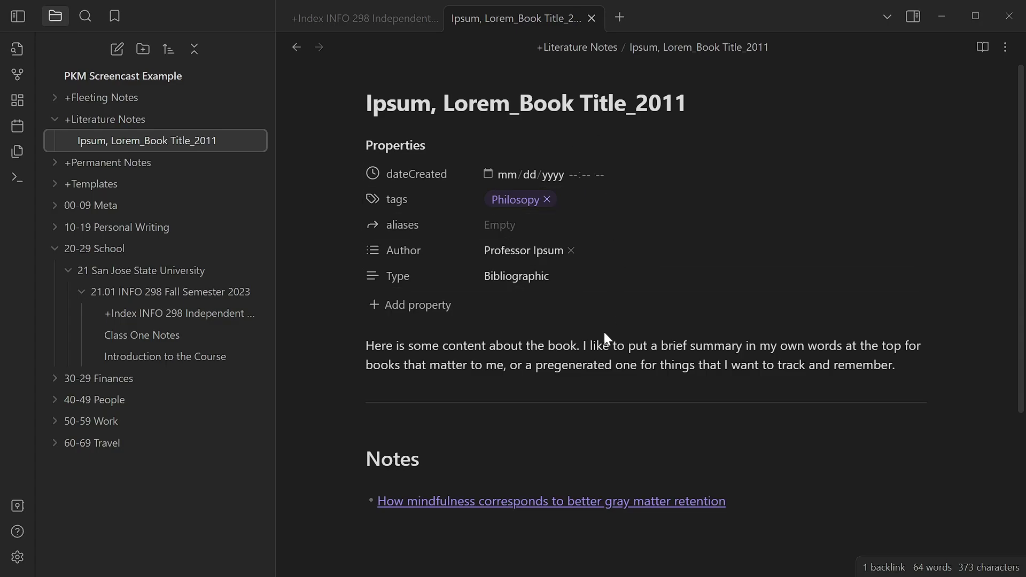
# Follow the 'How mindfulness corresponds to better gray matter retention' link, then show its graph.
pyautogui.scroll(-3)
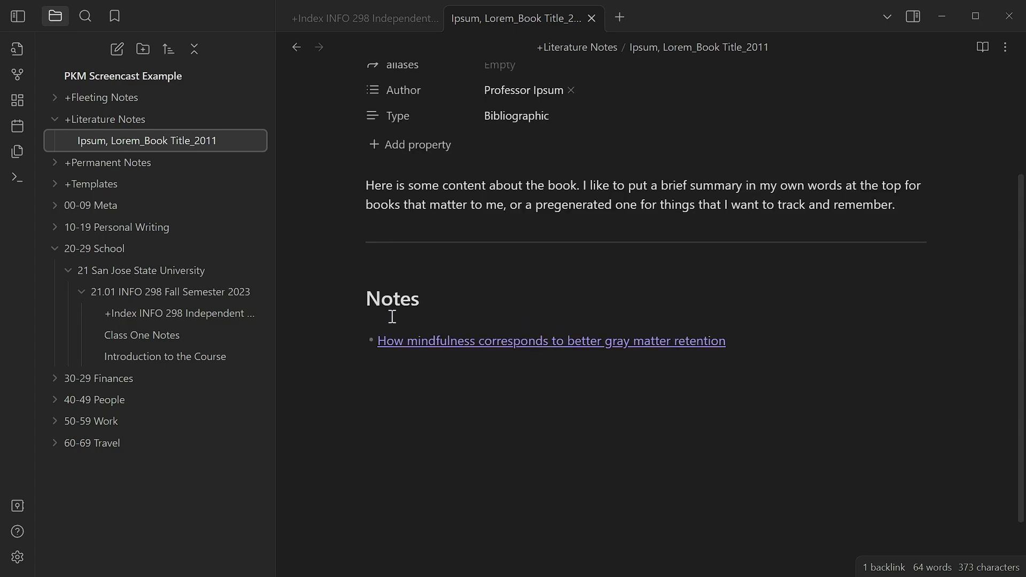
pyautogui.moveTo(505, 327)
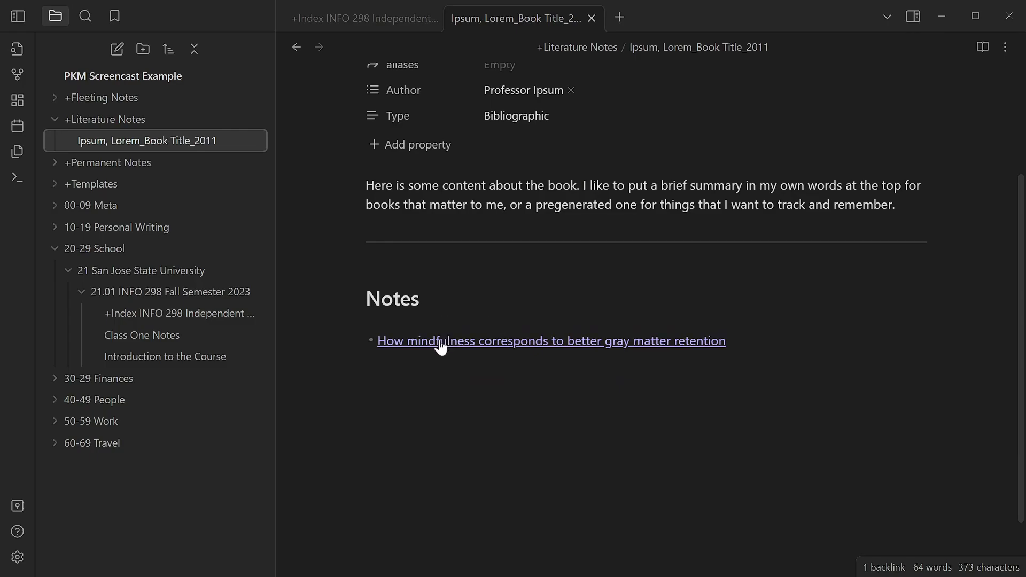
pyautogui.click(551, 341)
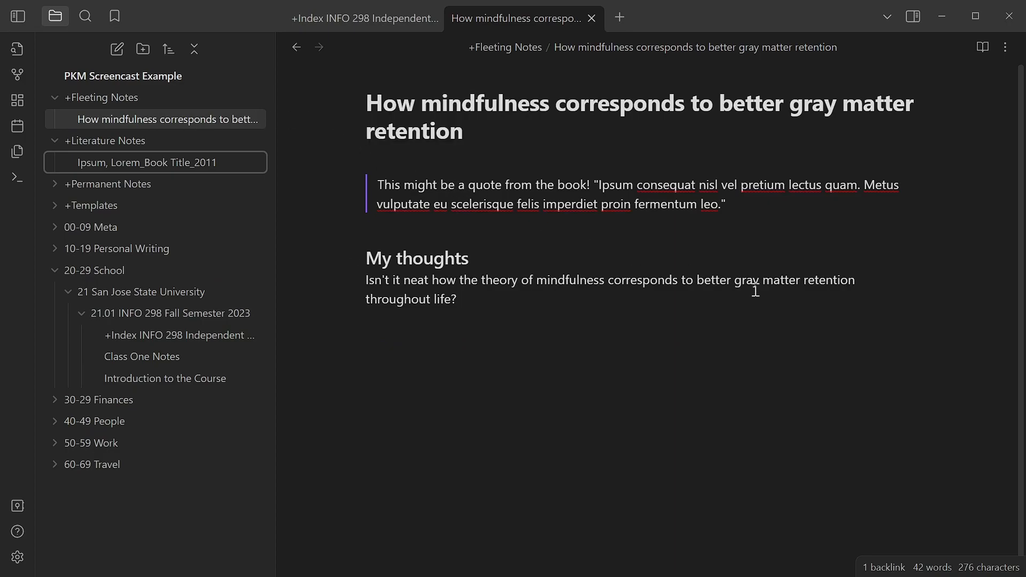
pyautogui.moveTo(627, 333)
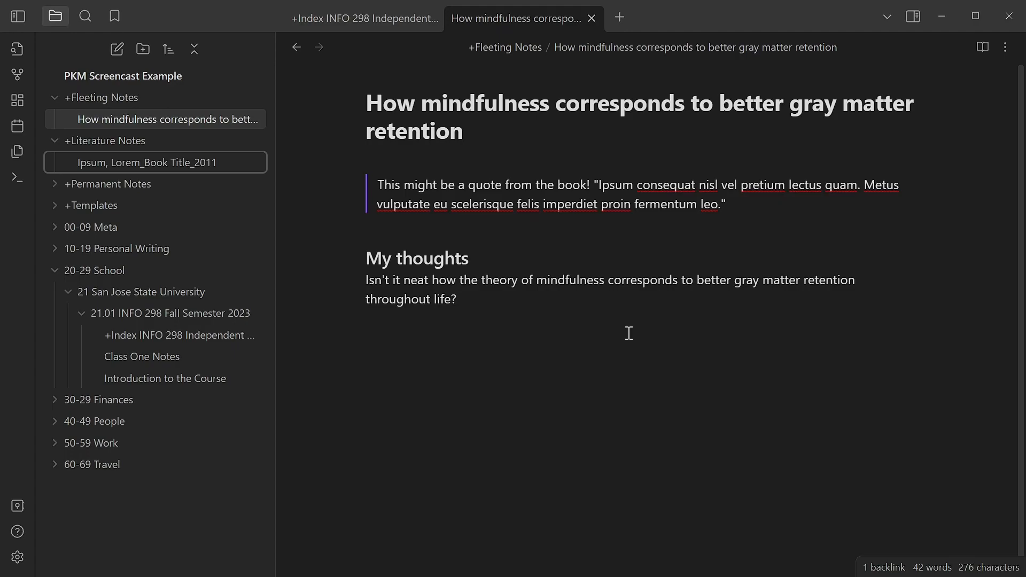
pyautogui.moveTo(422, 74)
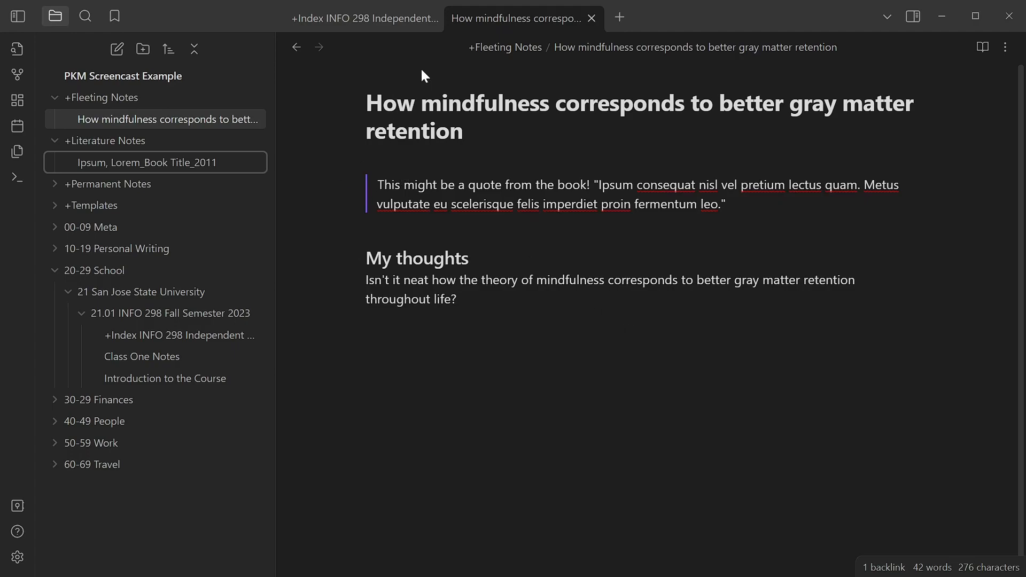
pyautogui.moveTo(295, 46)
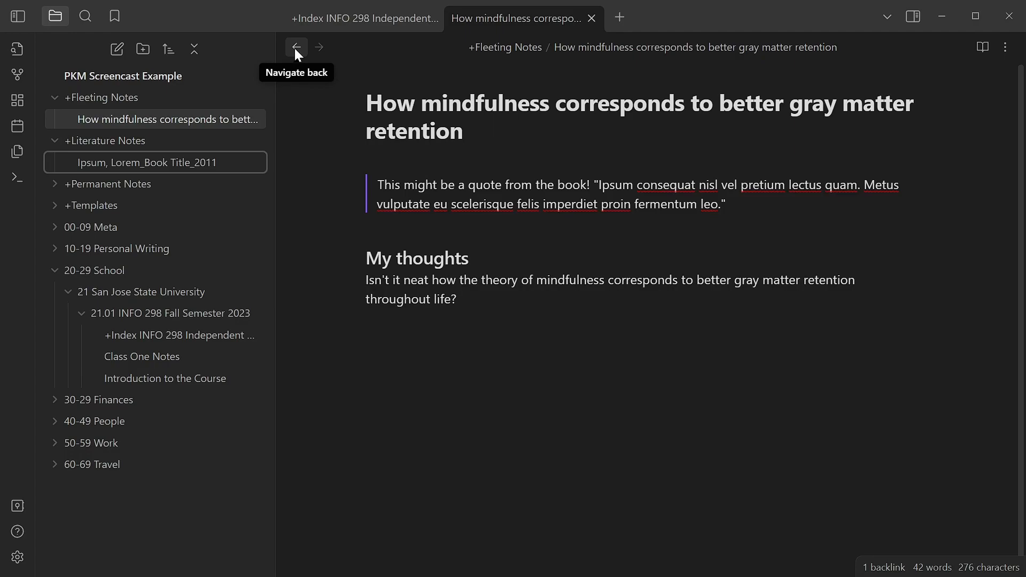
pyautogui.click(296, 46)
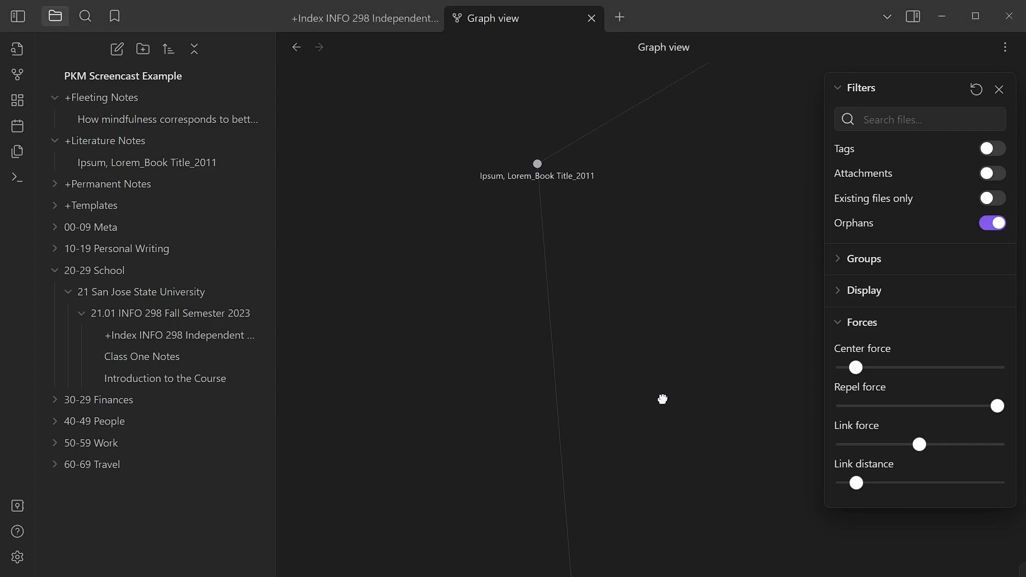
# Pan the graph across the book, mindfulness and Class One Notes nodes, then return to the mindfulness note.
pyautogui.moveTo(662, 399); pyautogui.dragTo(598, 191)
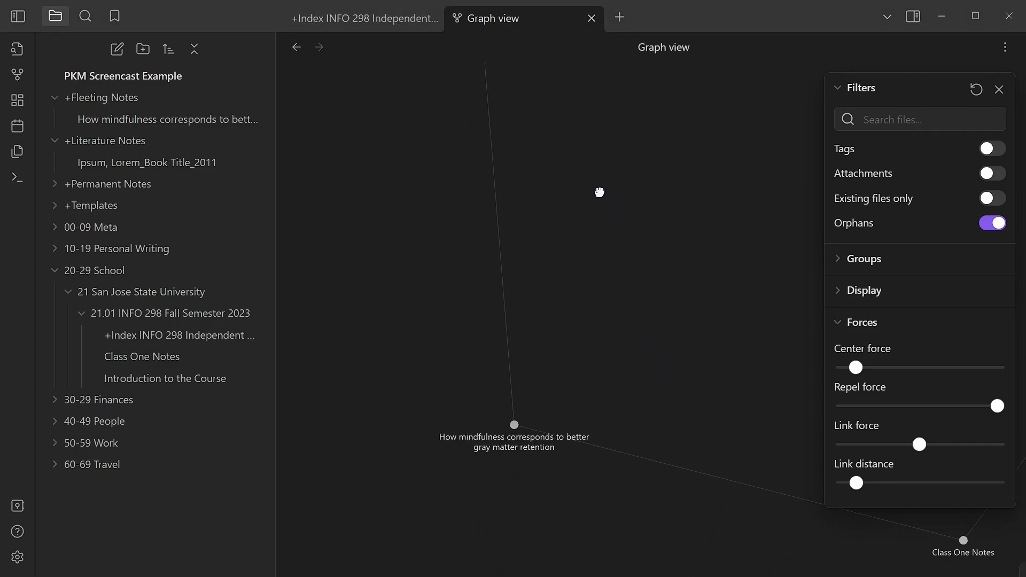
pyautogui.moveTo(599, 193); pyautogui.dragTo(349, 73)
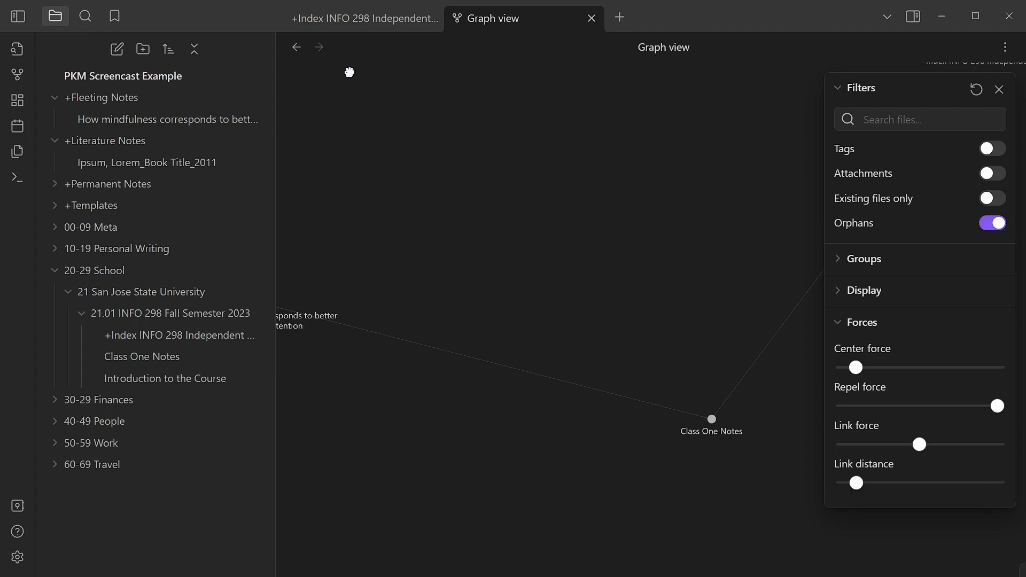
pyautogui.click(168, 119)
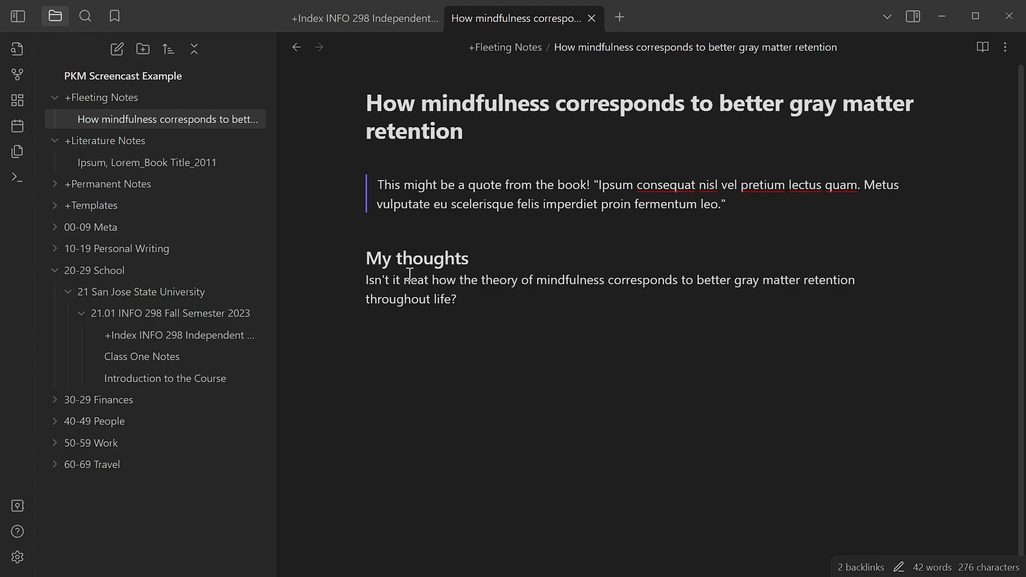
pyautogui.moveTo(419, 272)
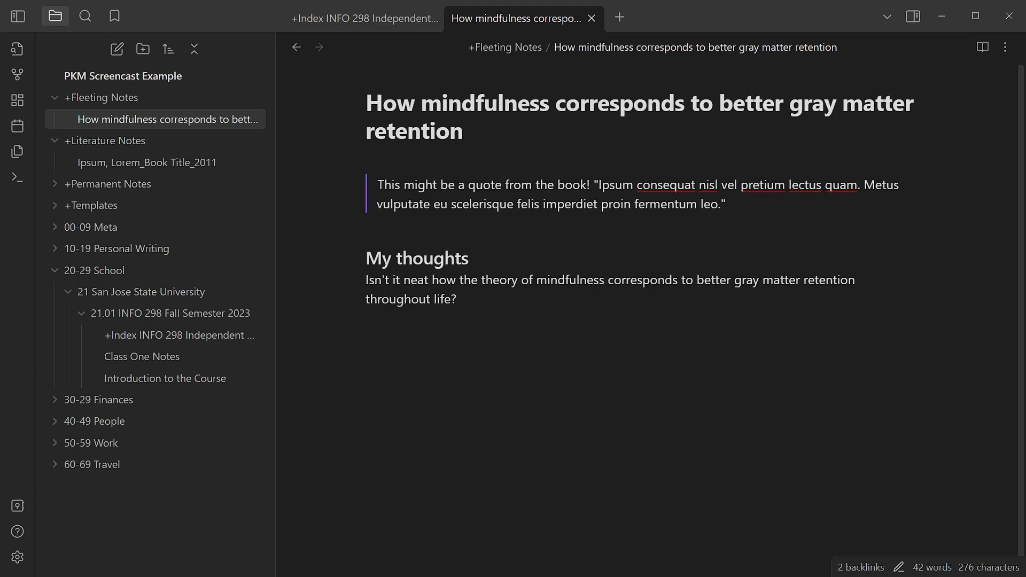
pyautogui.click(141, 356)
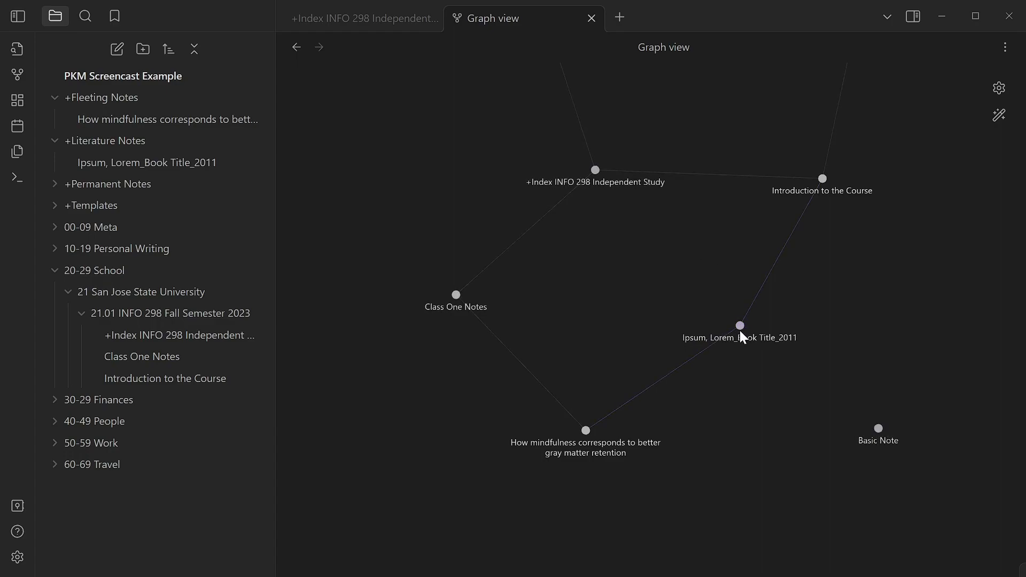
pyautogui.moveTo(599, 400)
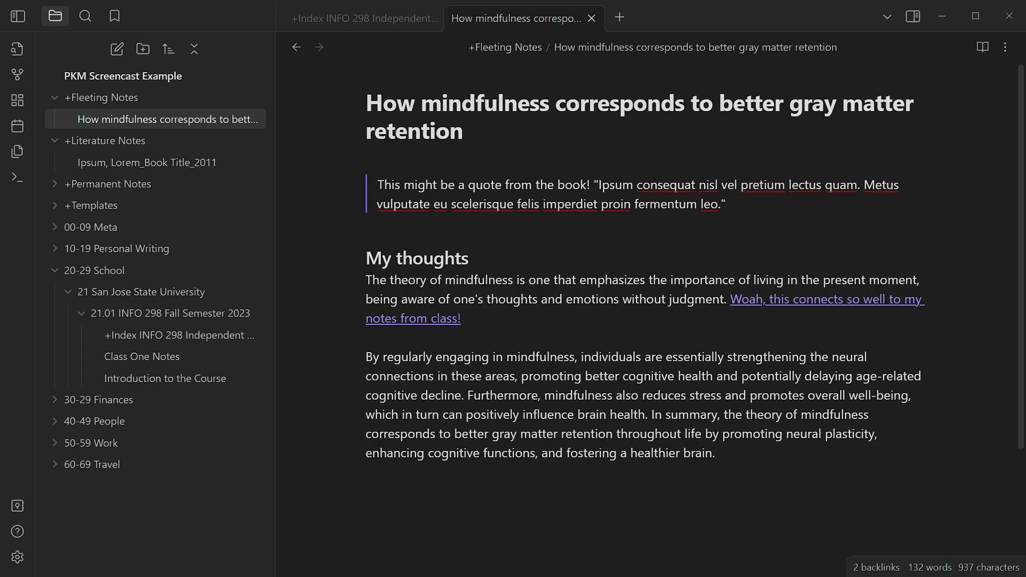
pyautogui.moveTo(243, 127)
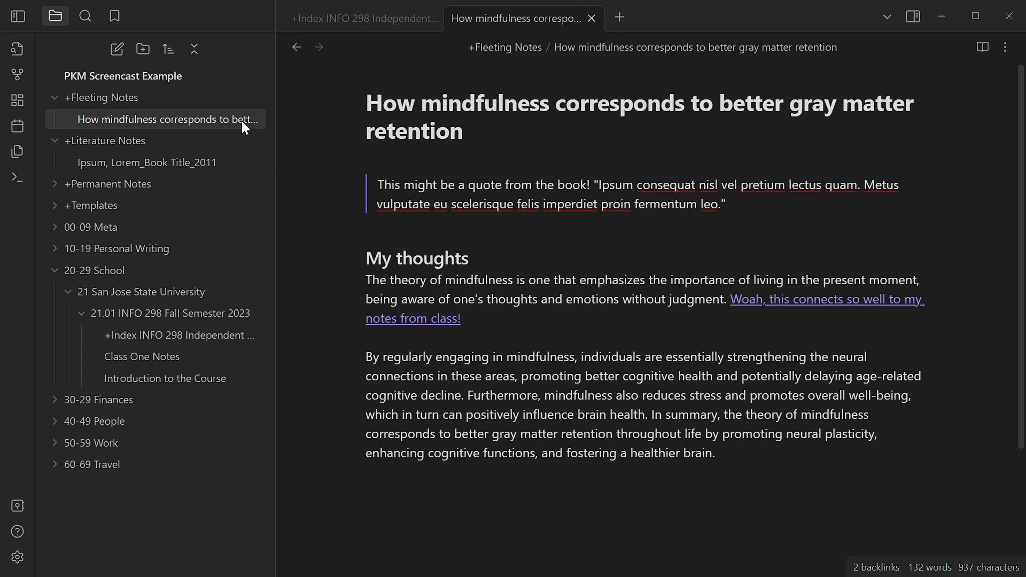
pyautogui.moveTo(167, 119)
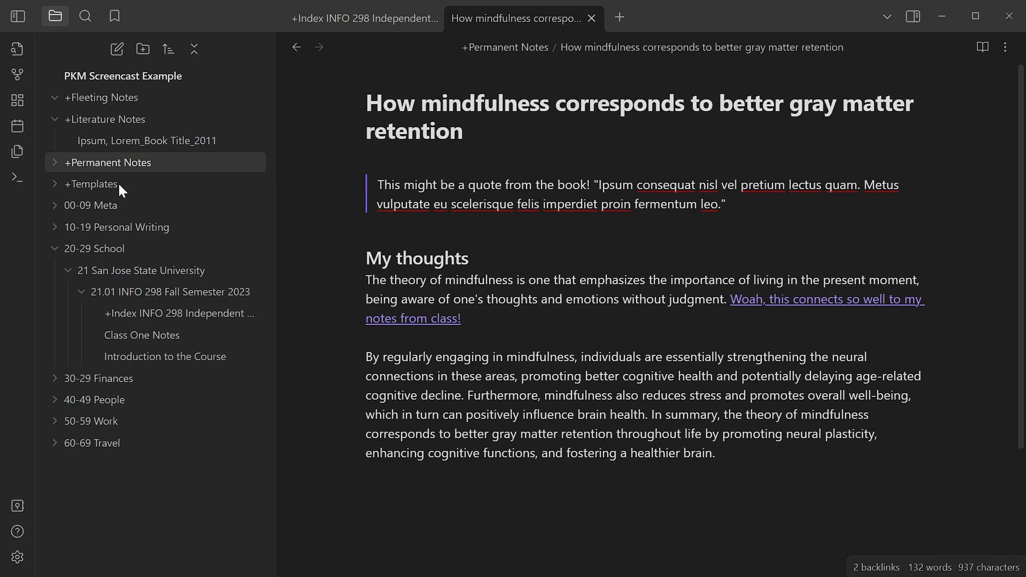
pyautogui.moveTo(92, 184)
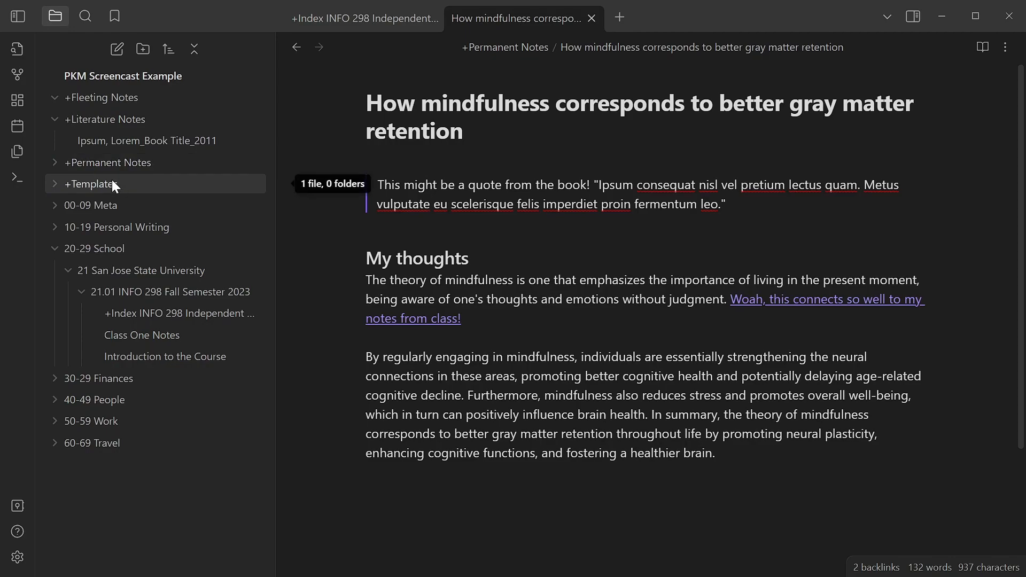
pyautogui.moveTo(83, 183)
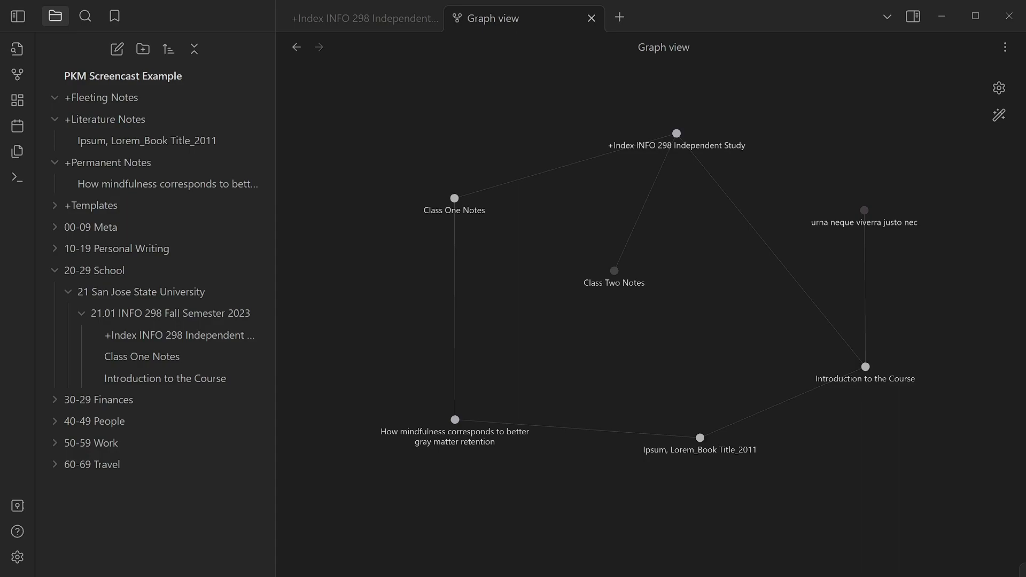
# Open 'Ipsum, Lorem_Book Title_2011' from its node in the updated graph.
pyautogui.click(699, 439)
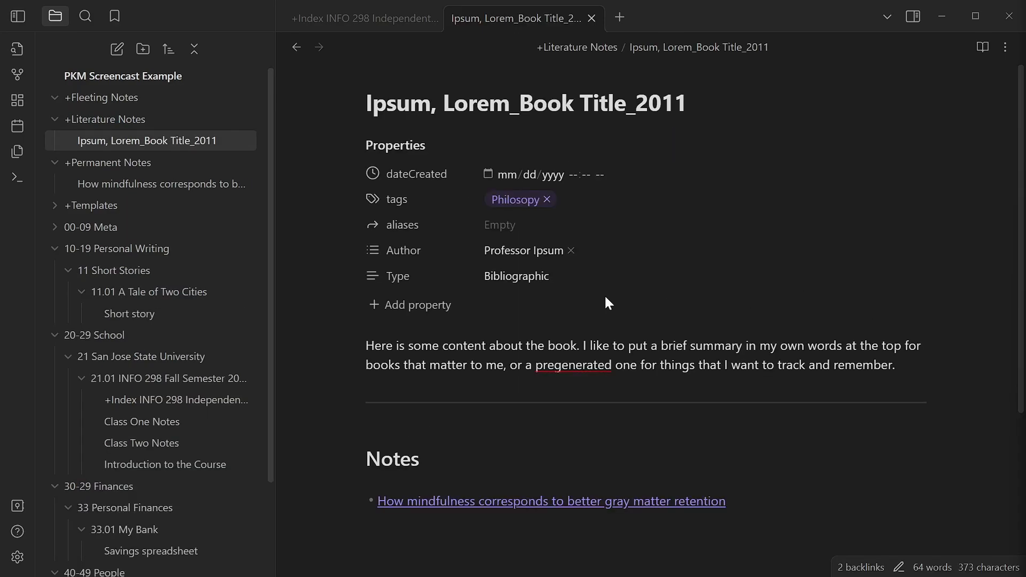
pyautogui.moveTo(540, 304)
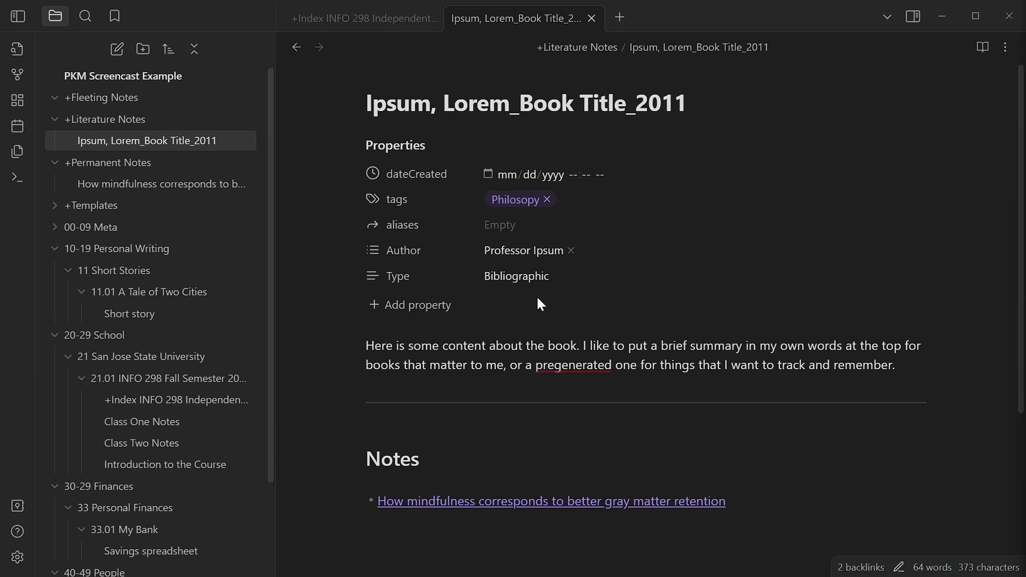
pyautogui.scroll(-3)
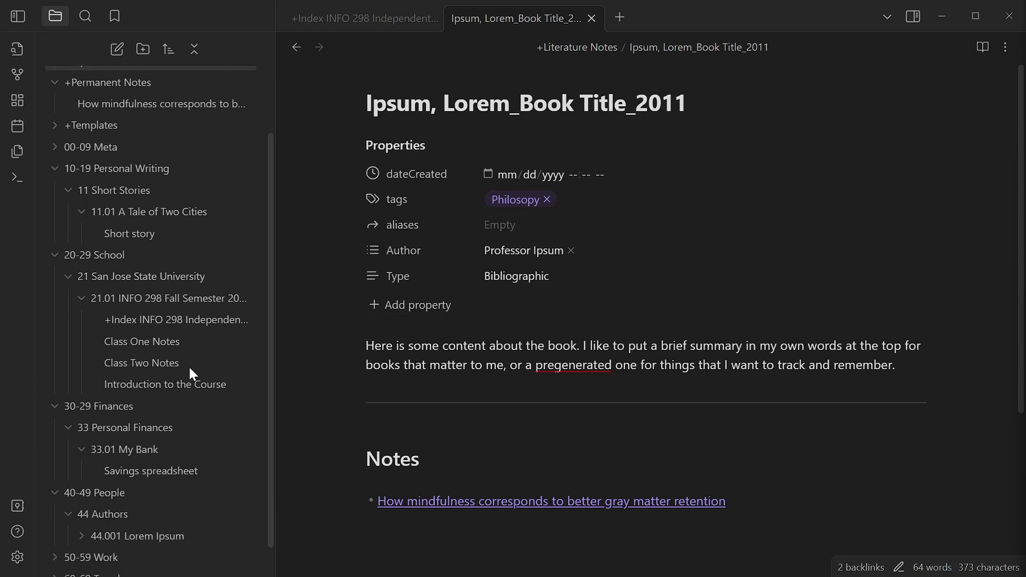
pyautogui.moveTo(141, 363)
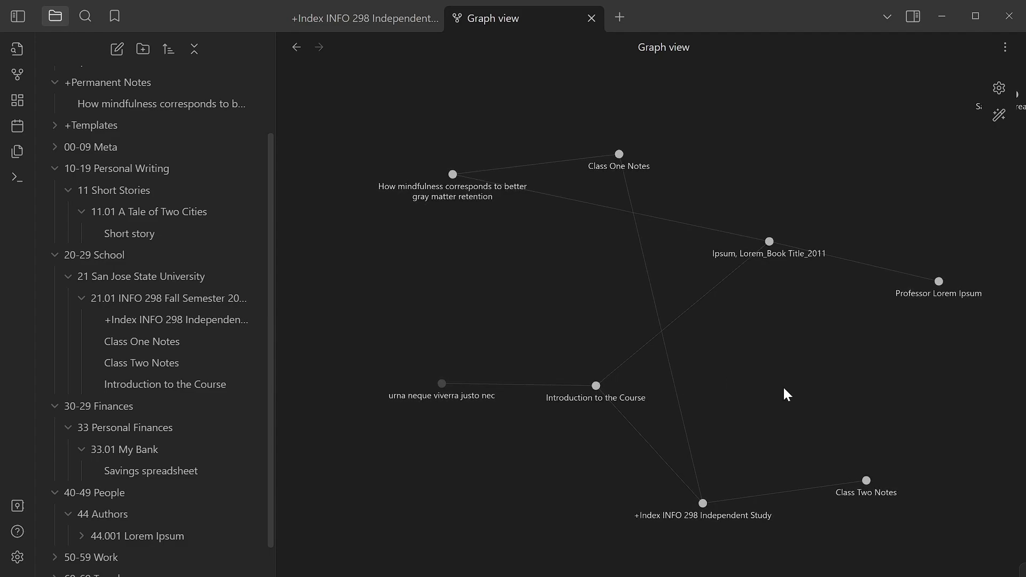
pyautogui.moveTo(773, 354)
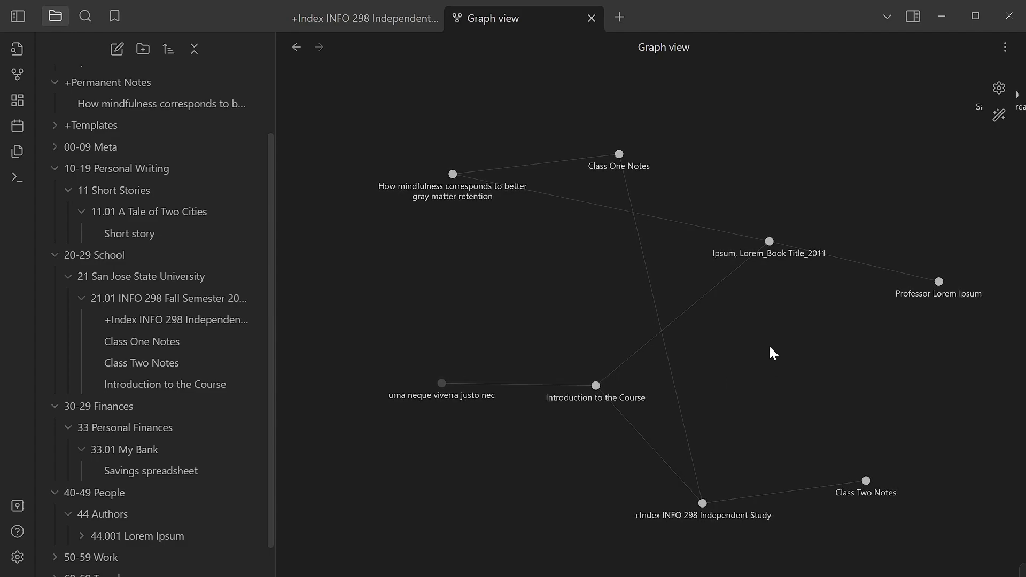